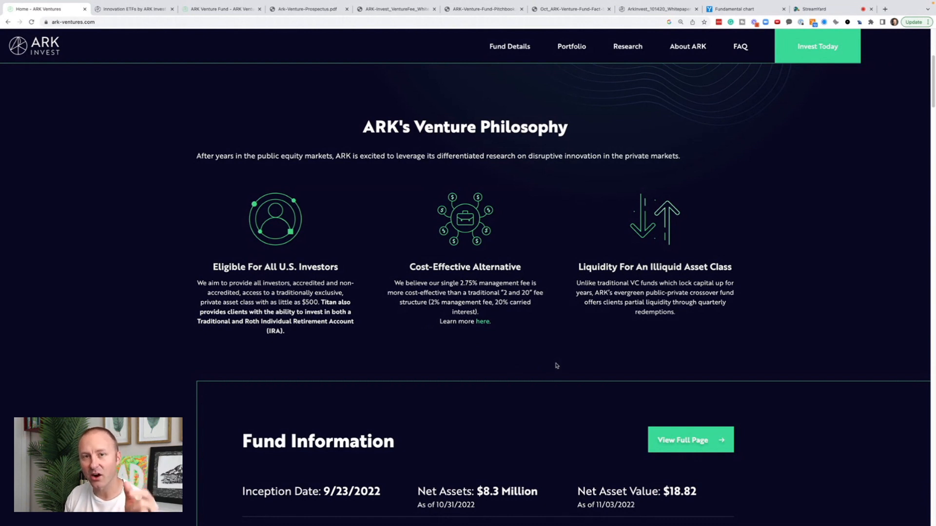
pyautogui.moveTo(527, 362)
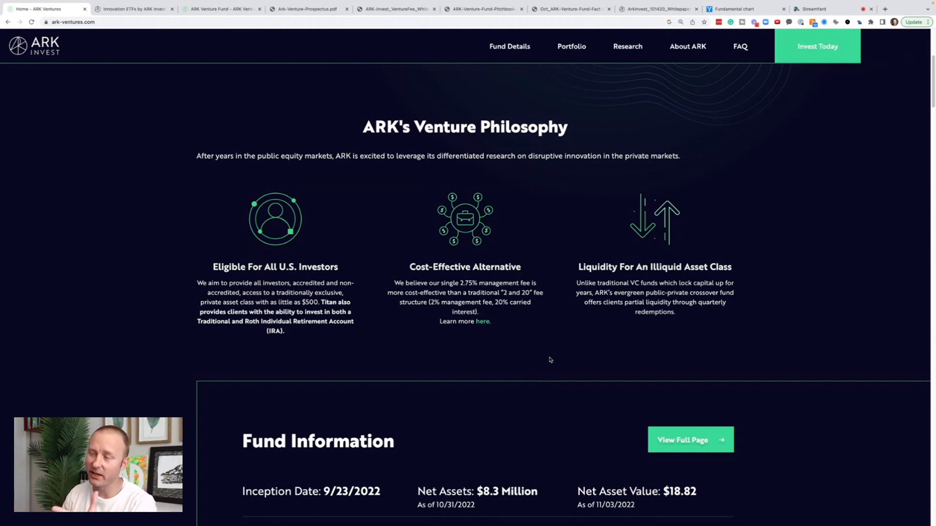
pyautogui.moveTo(503, 148)
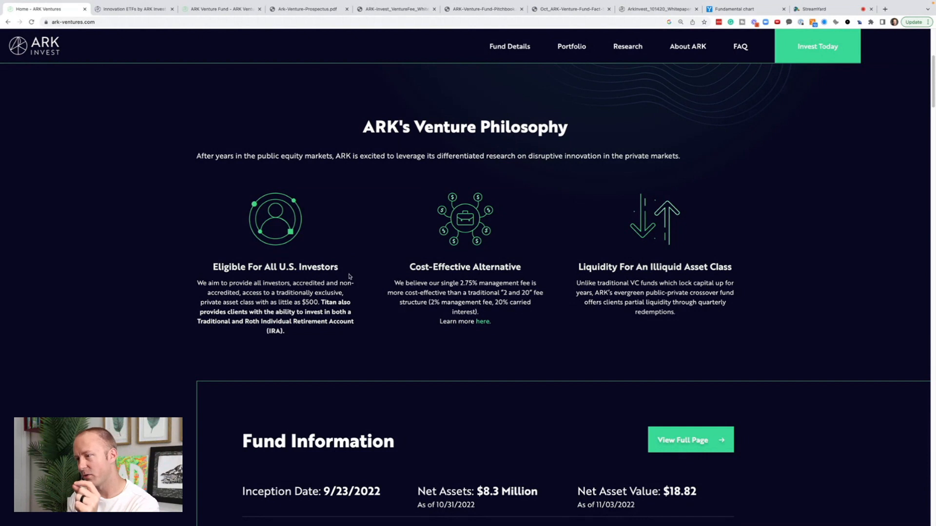
# Step: Highlight the $500 minimum, the '2 and 20' fee comparison, and quarterly-redemption partial liquidity
pyautogui.moveTo(218, 302); pyautogui.dragTo(319, 302)
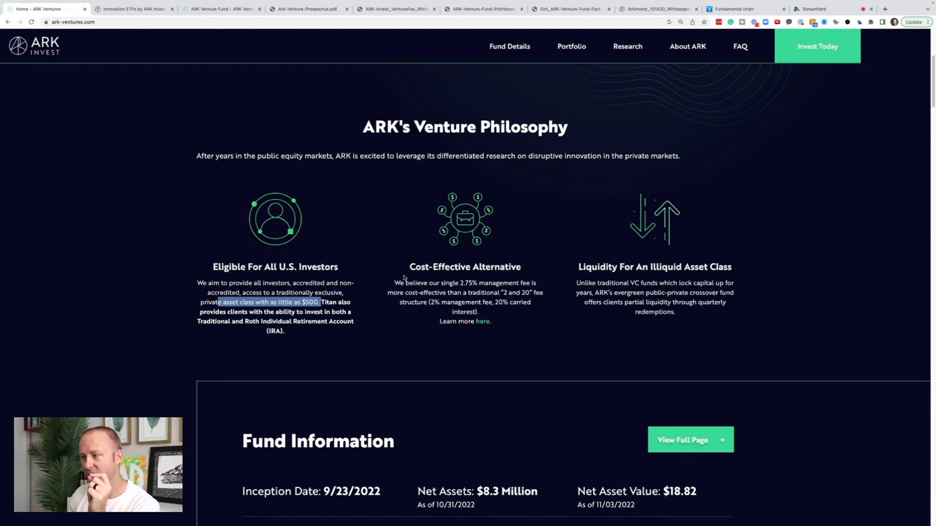
pyautogui.moveTo(394, 282); pyautogui.dragTo(516, 282)
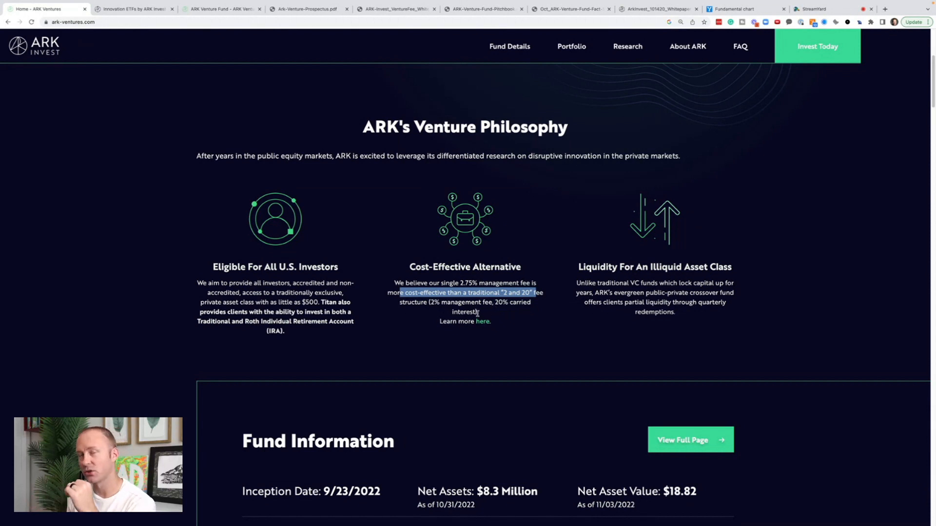
pyautogui.moveTo(578, 267); pyautogui.dragTo(675, 311)
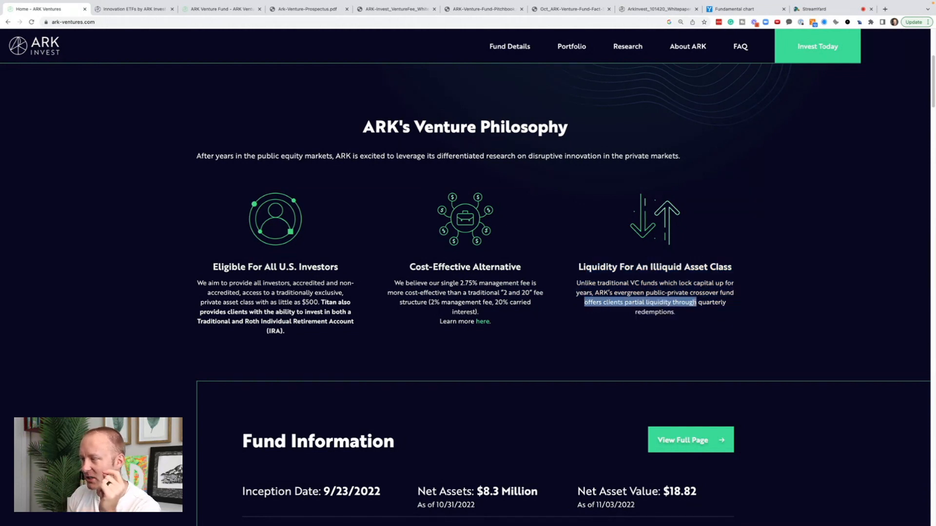
pyautogui.moveTo(696, 302); pyautogui.dragTo(699, 312)
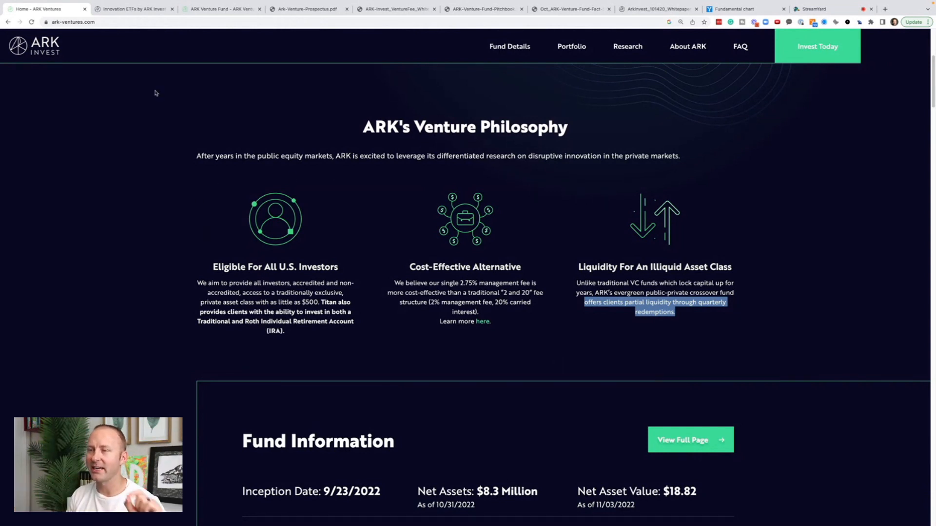
pyautogui.moveTo(89, 135)
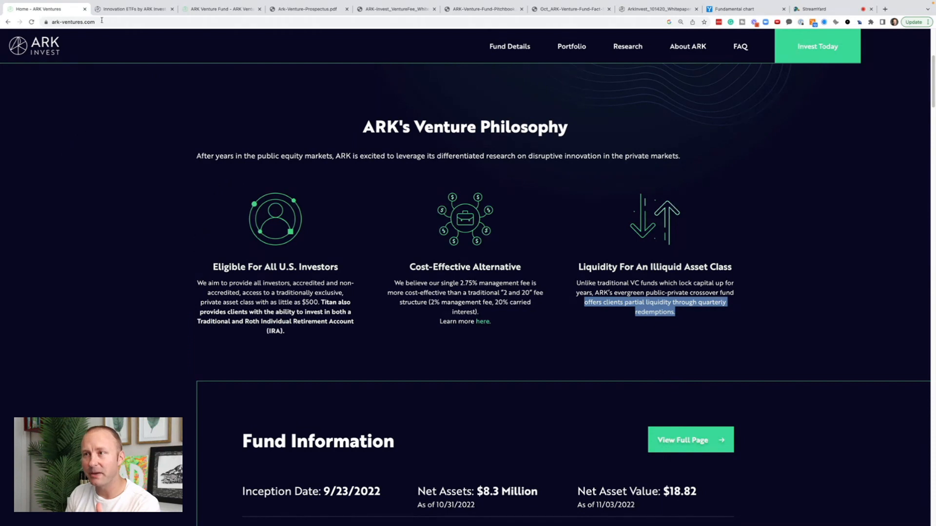
# Step: Show the ARK Invest site's Discover ARK ETFs performance table, ARKK through ARKX
pyautogui.click(133, 8)
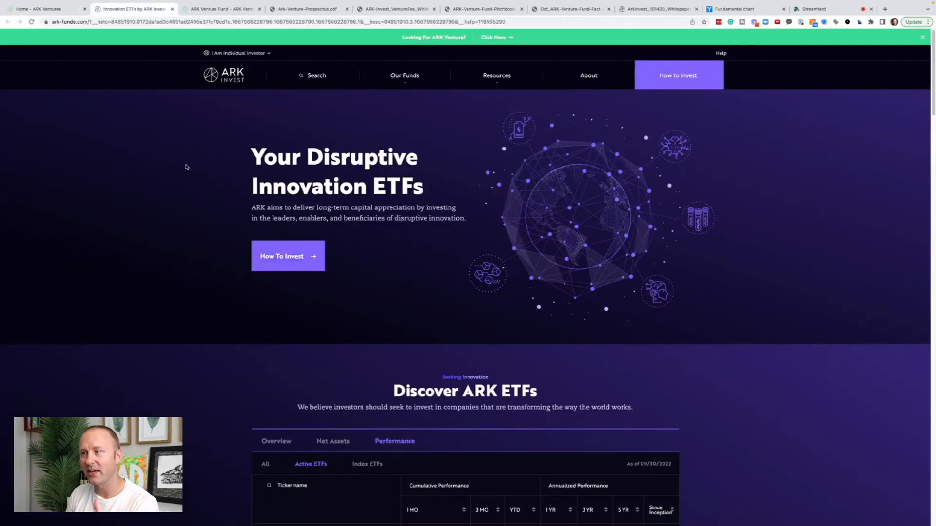
pyautogui.scroll(-3)
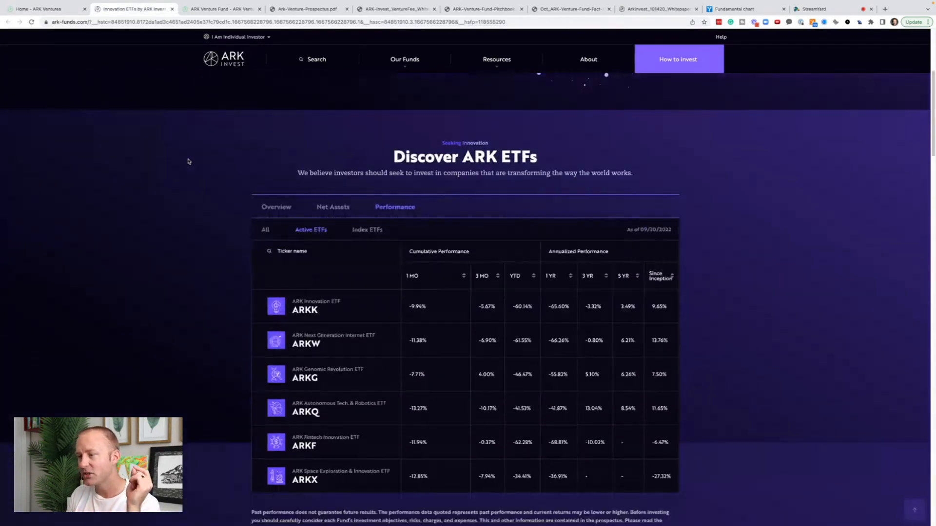
pyautogui.click(920, 21)
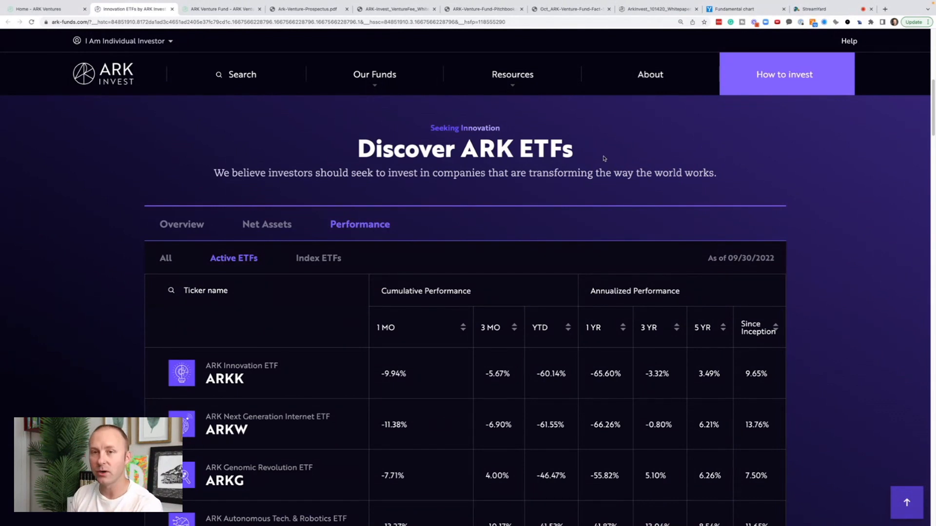
pyautogui.scroll(-3)
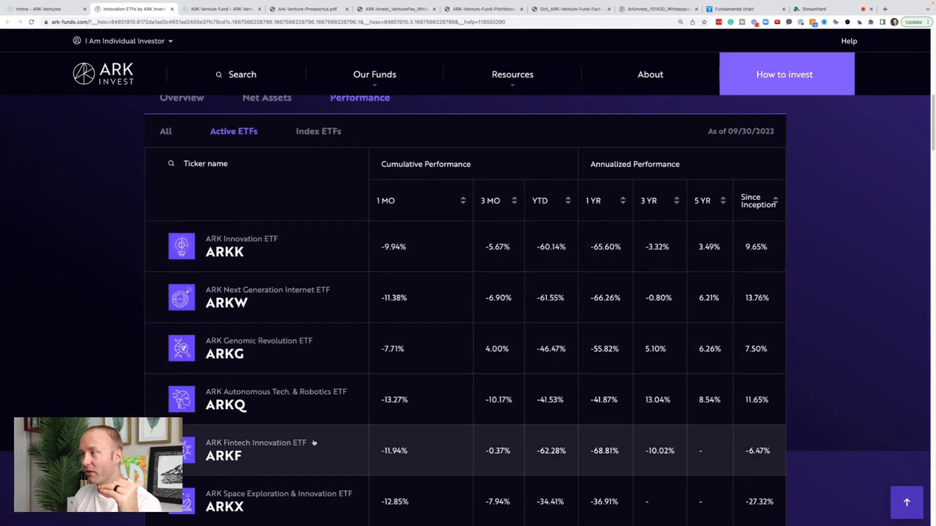
pyautogui.moveTo(435, 284)
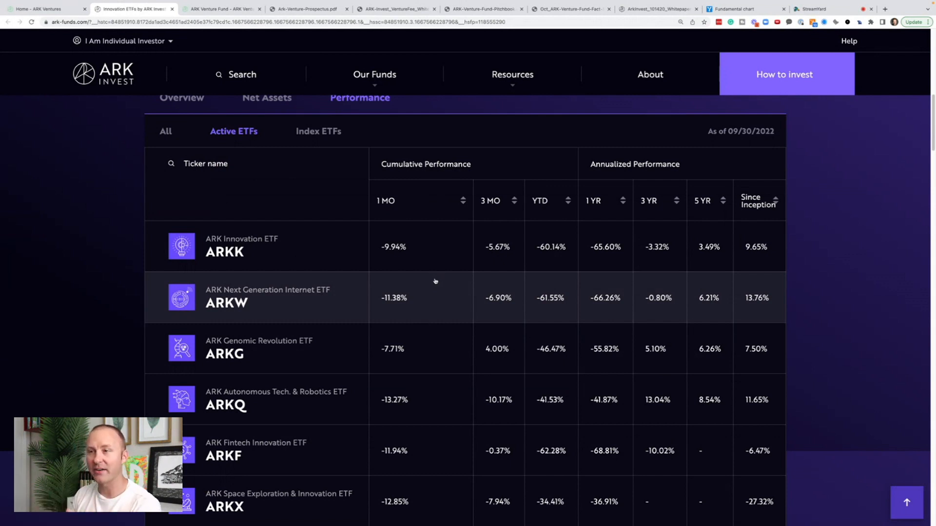
pyautogui.moveTo(595, 262)
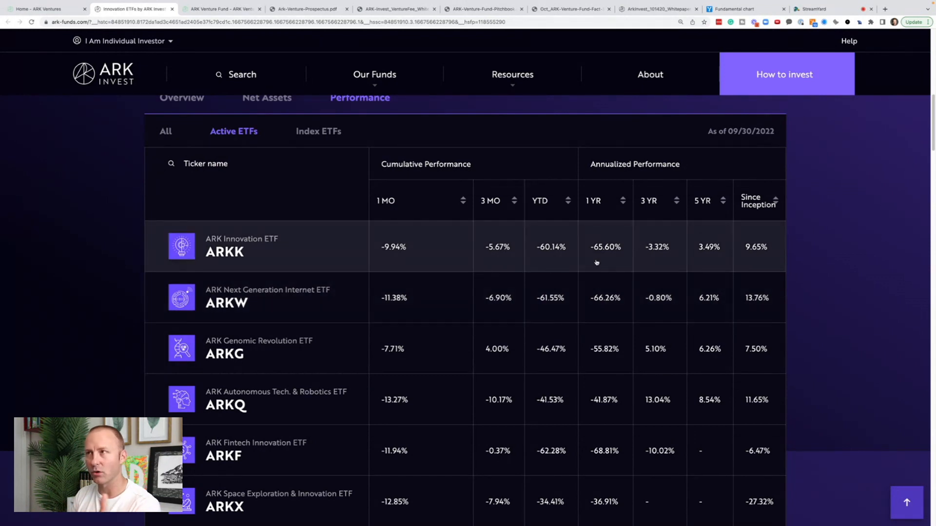
pyautogui.scroll(-3)
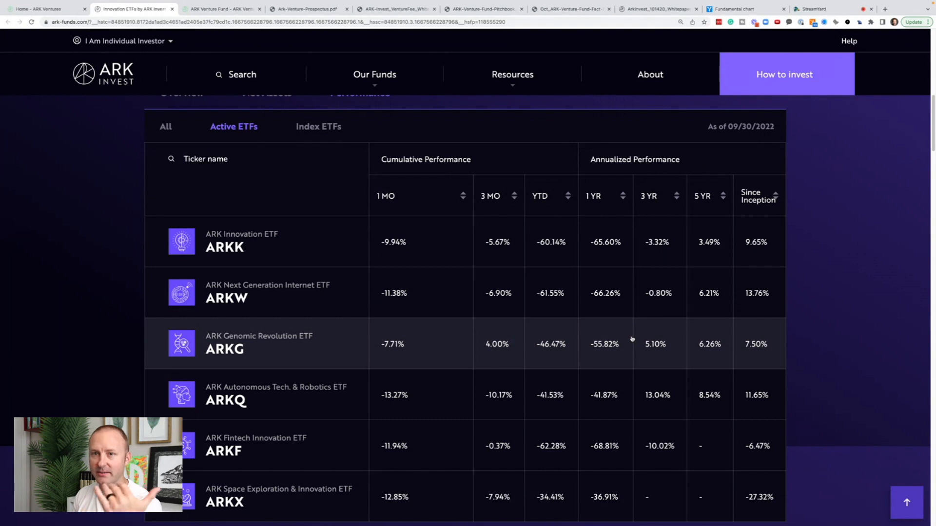
pyautogui.scroll(-3)
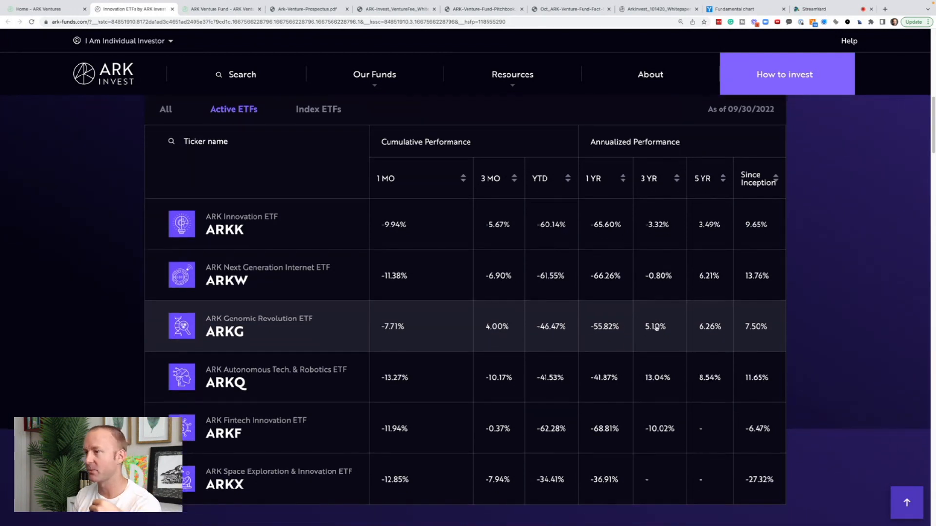
pyautogui.scroll(-3)
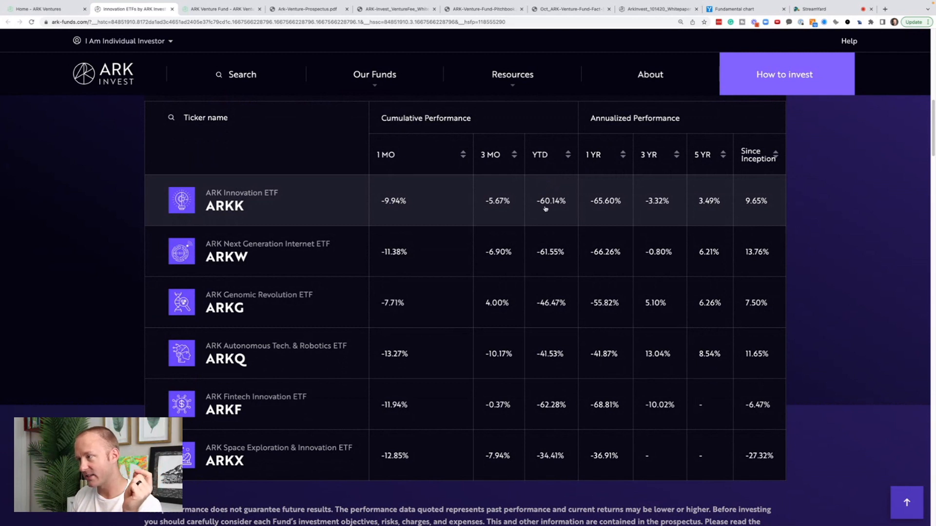
pyautogui.moveTo(549, 265)
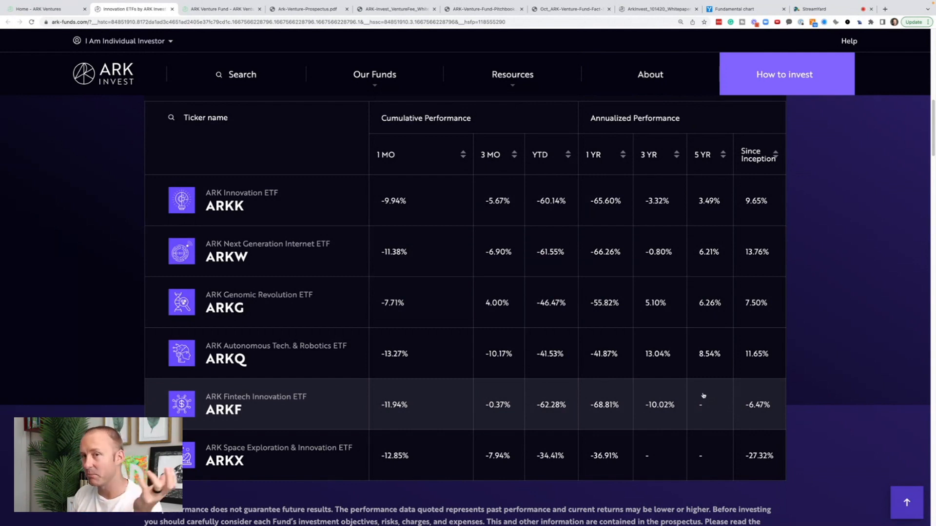
pyautogui.moveTo(374, 157)
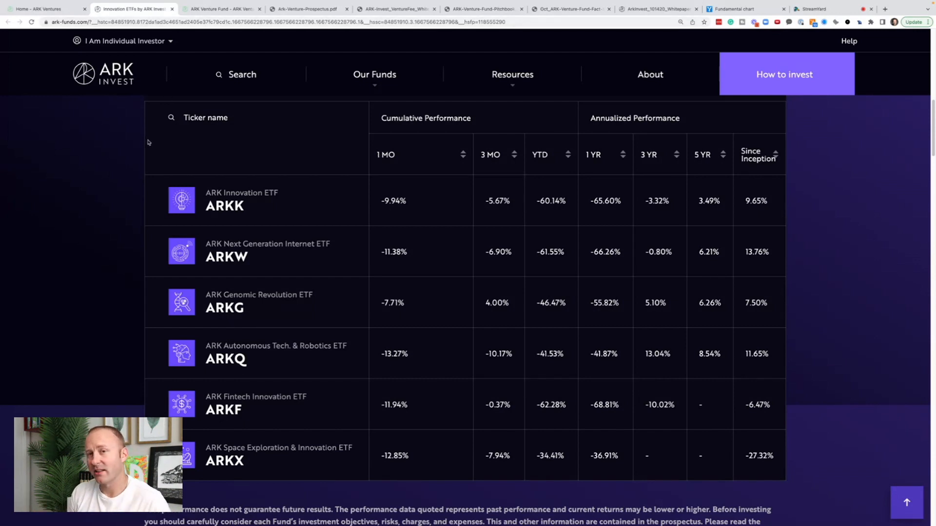
pyautogui.moveTo(149, 159)
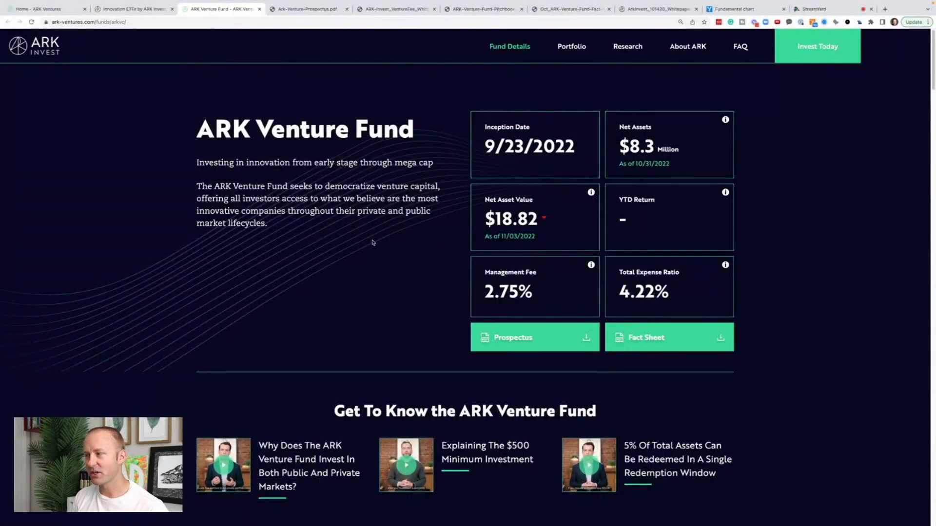
# Step: Emphasise the Venture Fund's 4.22% total expense ratio beside its 2.75% management fee
pyautogui.scroll(-3)
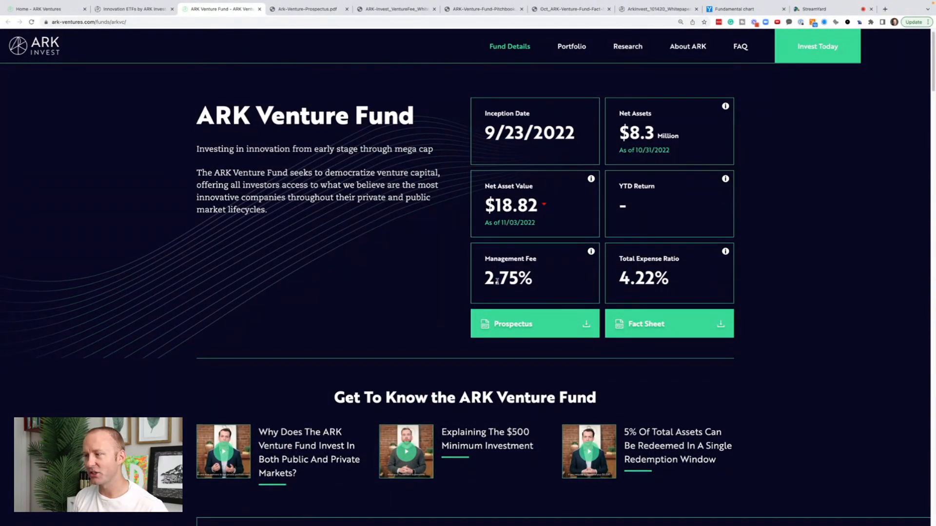
pyautogui.doubleClick(643, 279)
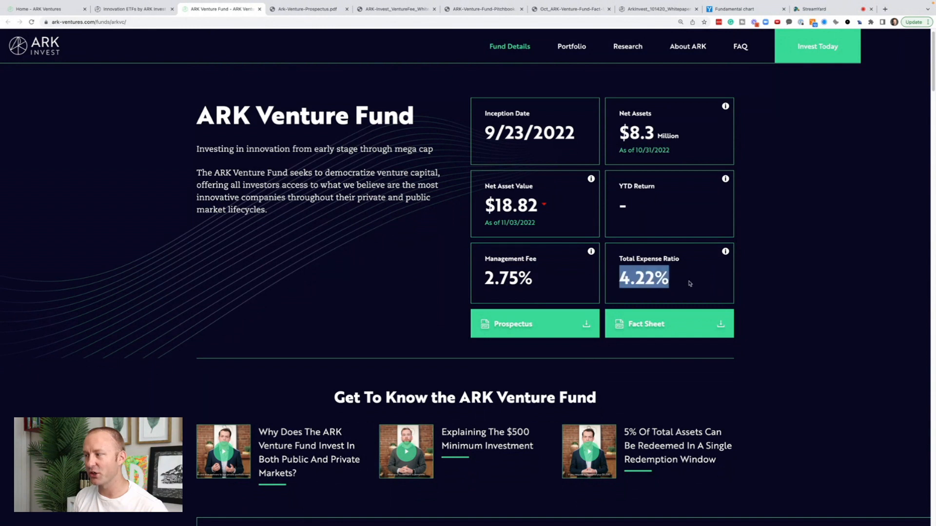
pyautogui.moveTo(712, 305)
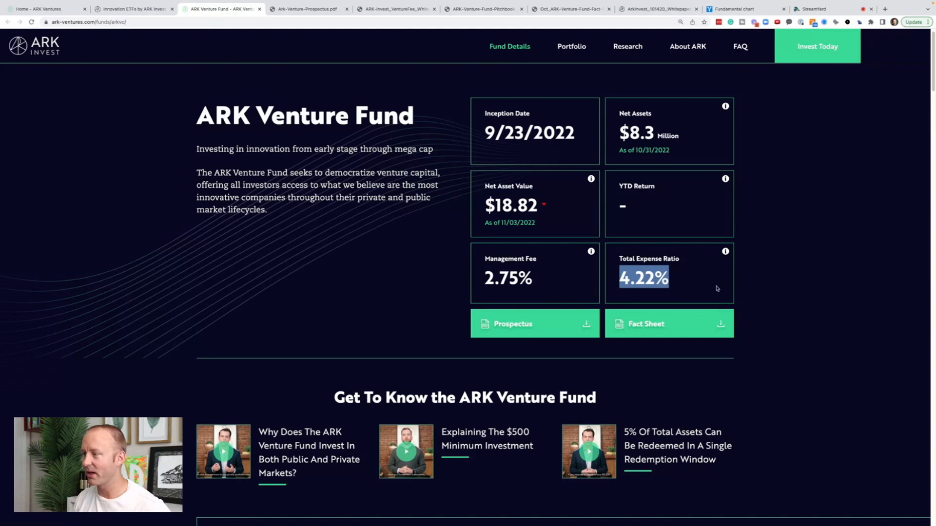
pyautogui.scroll(-3)
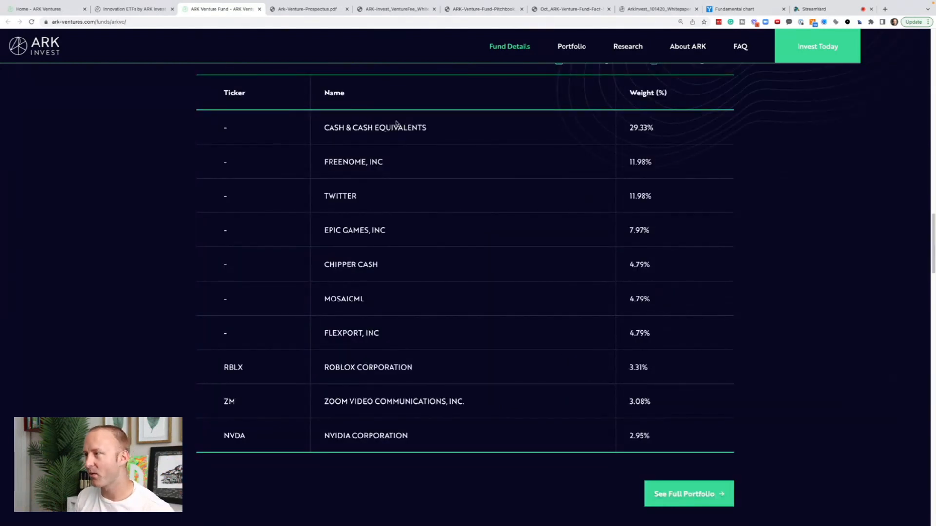
# Step: Highlight the Roblox, Zoom and NVIDIA holdings, then move to the fund prospectus PDF
pyautogui.moveTo(323, 127); pyautogui.dragTo(653, 127)
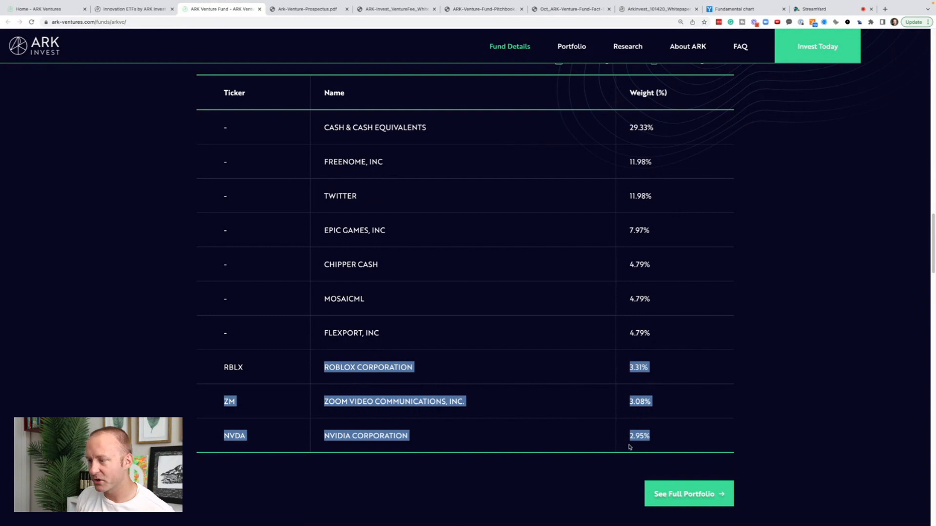
pyautogui.moveTo(622, 437)
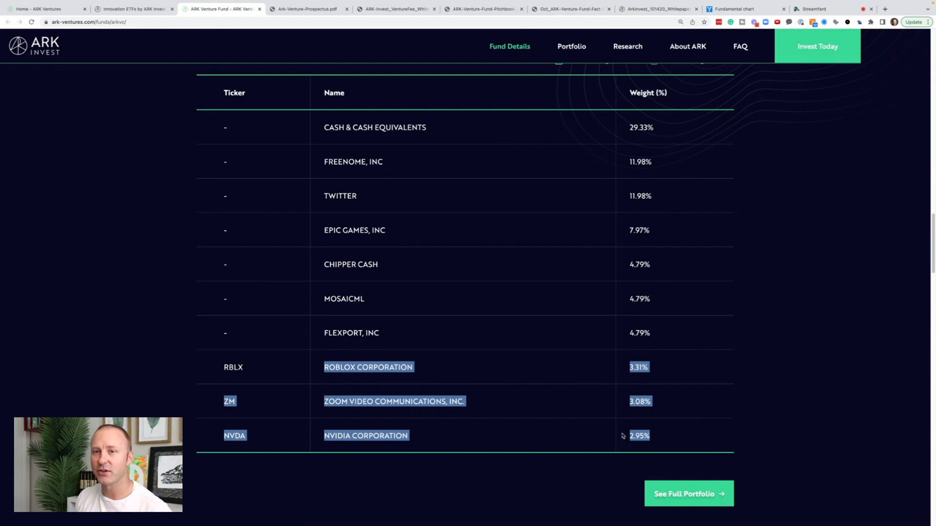
pyautogui.moveTo(628, 449)
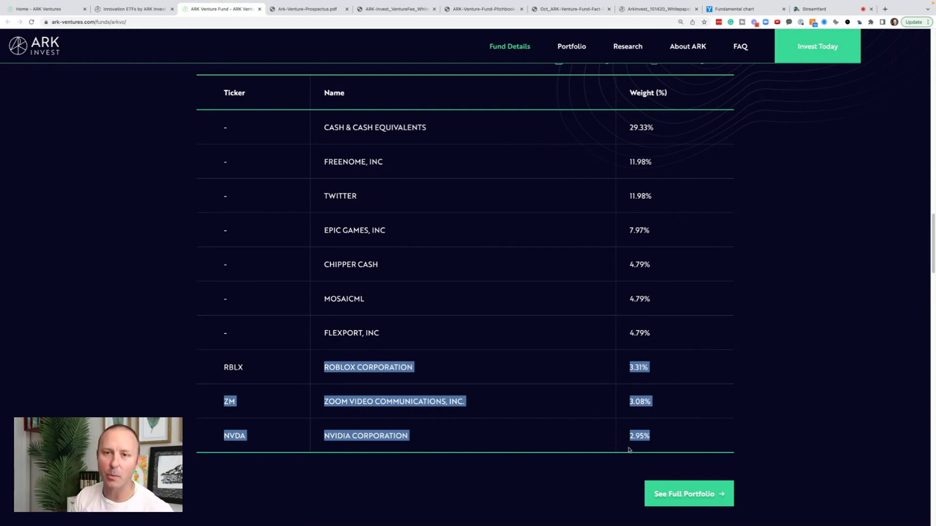
pyautogui.click(308, 9)
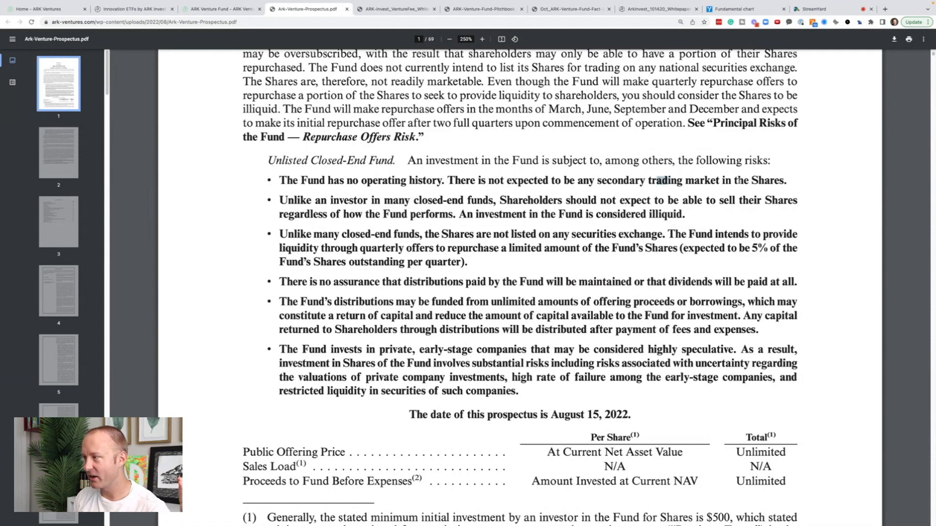
pyautogui.doubleClick(454, 160)
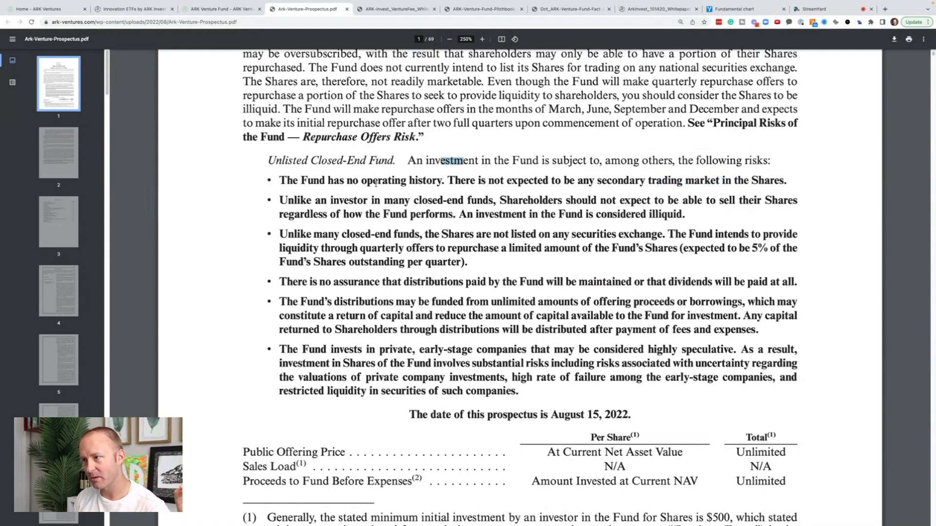
pyautogui.moveTo(268, 160); pyautogui.dragTo(395, 160)
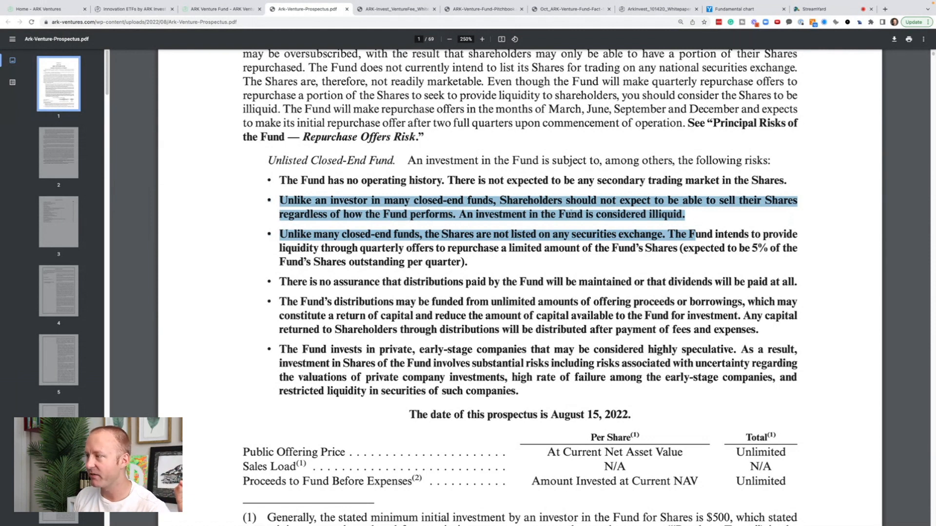
pyautogui.click(42, 8)
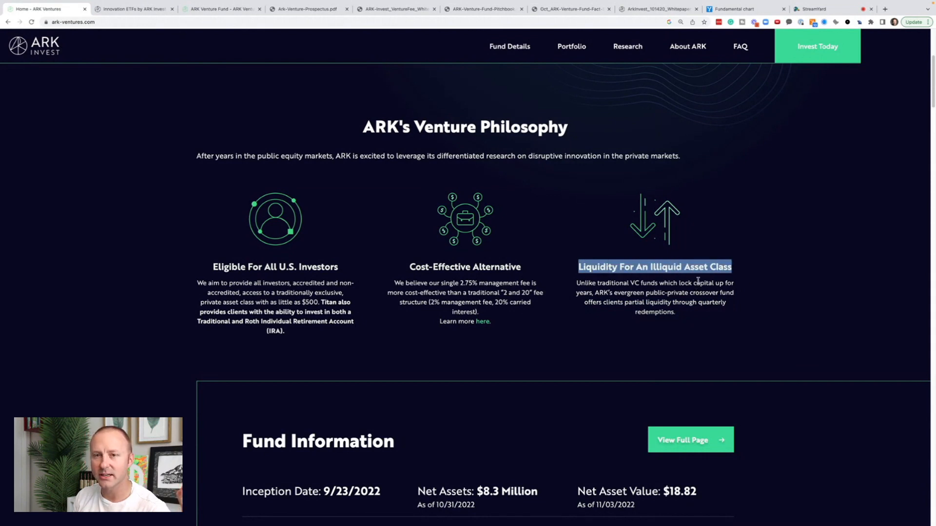
pyautogui.click(308, 8)
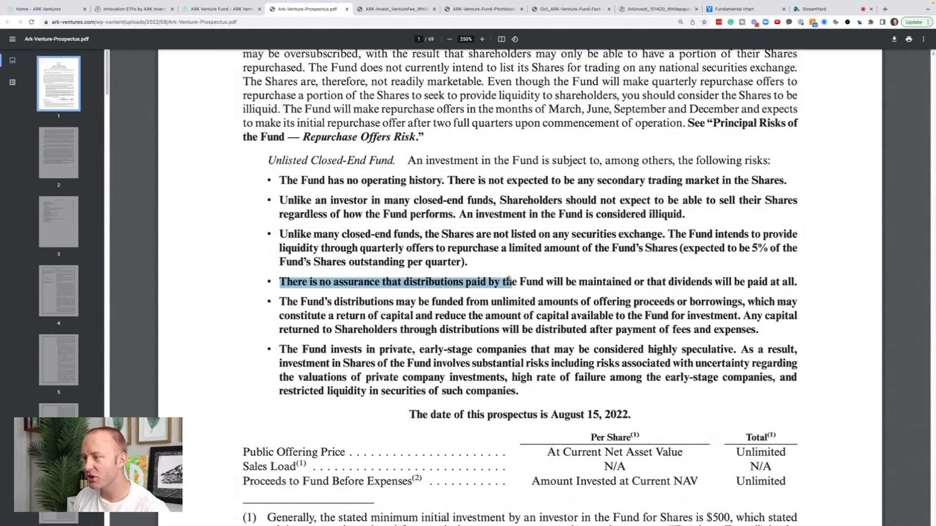
pyautogui.moveTo(512, 281); pyautogui.dragTo(799, 282)
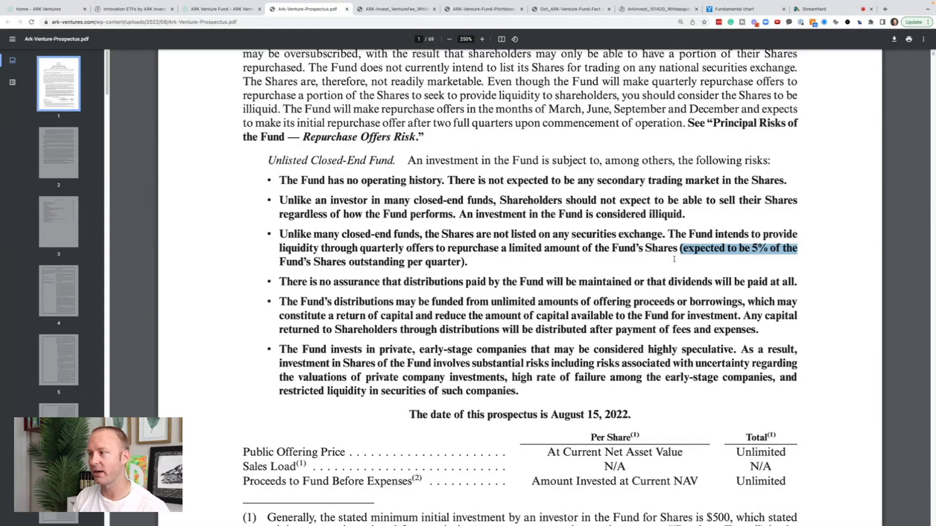
# Step: Scroll the Fee Explainer PDF to page 2's Potential Management Fee Comparison chart
pyautogui.click(395, 9)
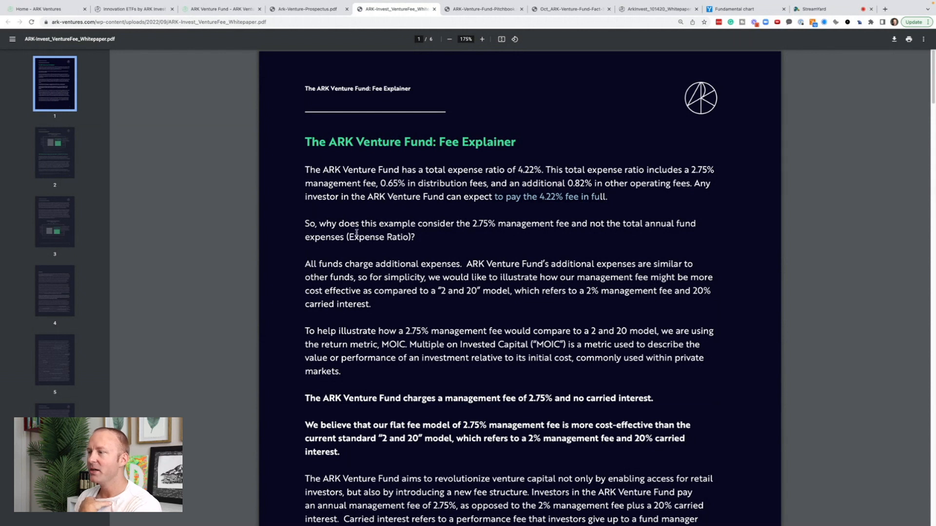
pyautogui.moveTo(476, 227)
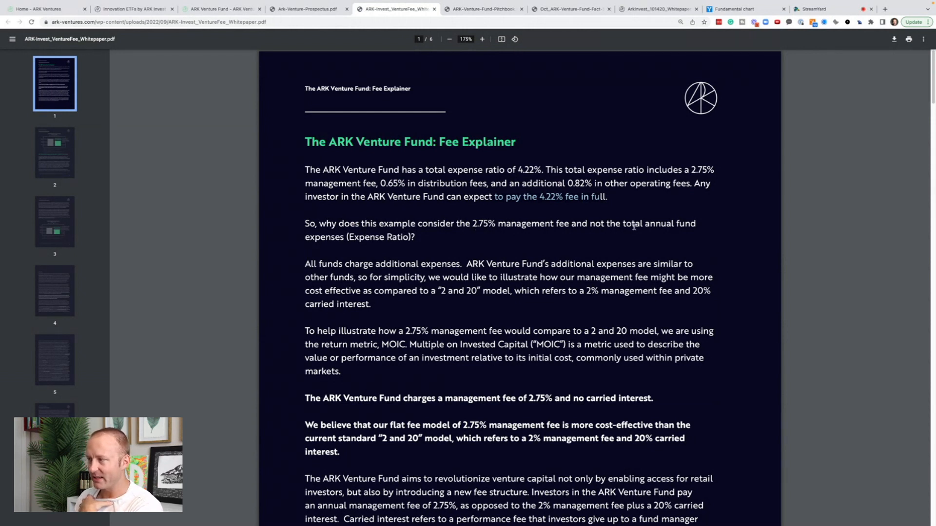
pyautogui.scroll(-3)
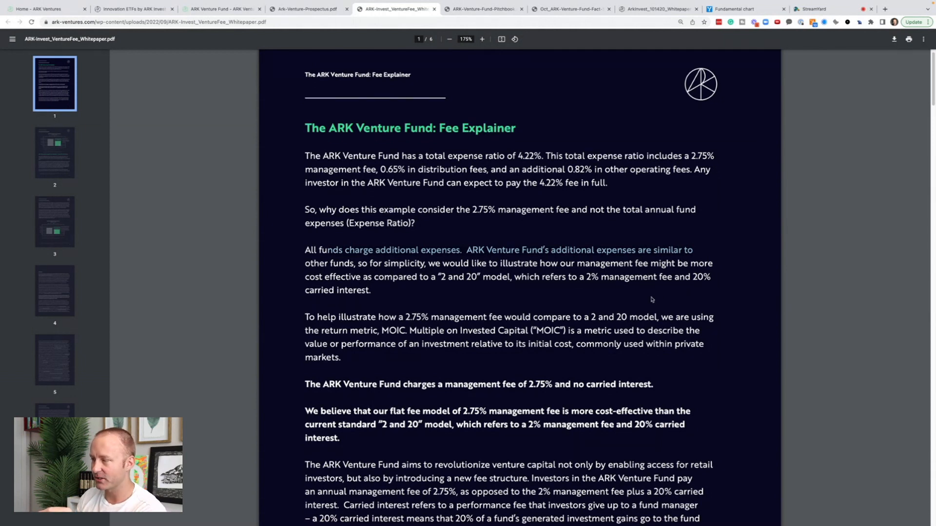
pyautogui.scroll(-3)
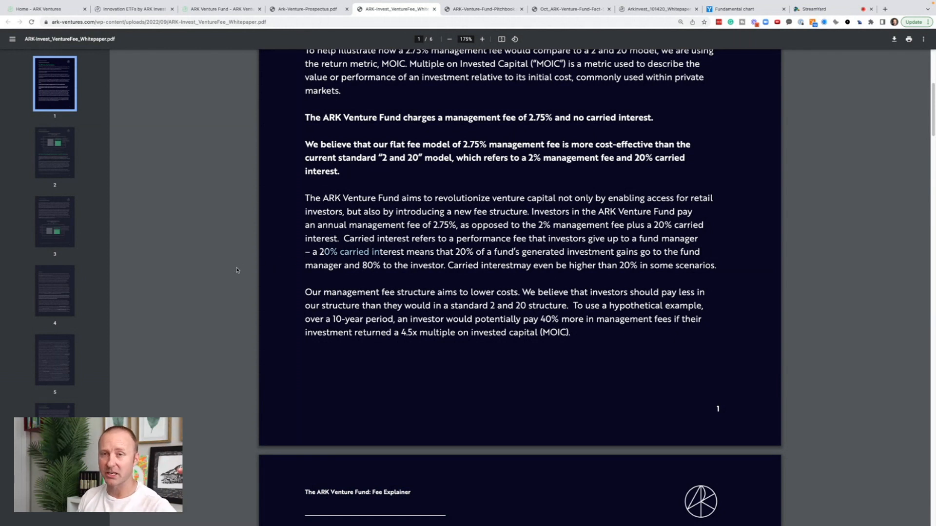
pyautogui.moveTo(256, 282)
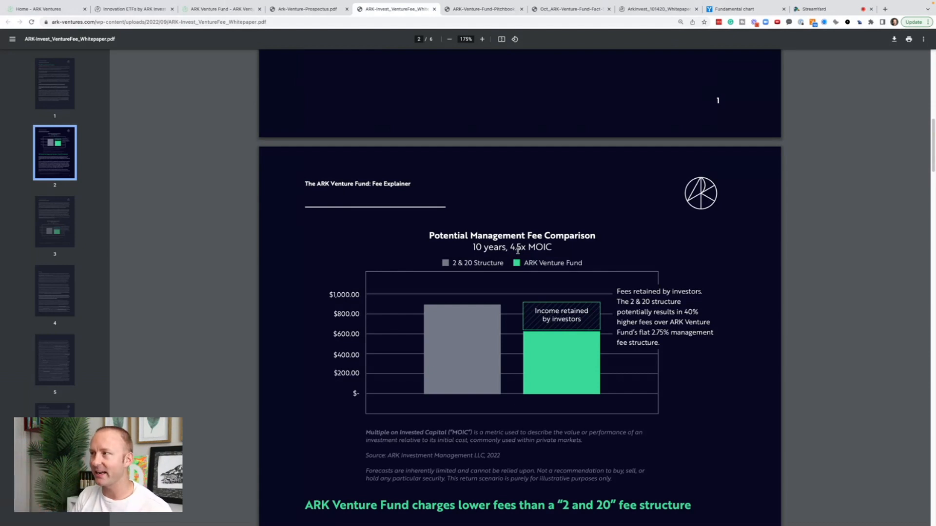
# Step: Review the October ARK Venture Fund fact sheet before moving to the Bad Ideas Report
pyautogui.click(570, 8)
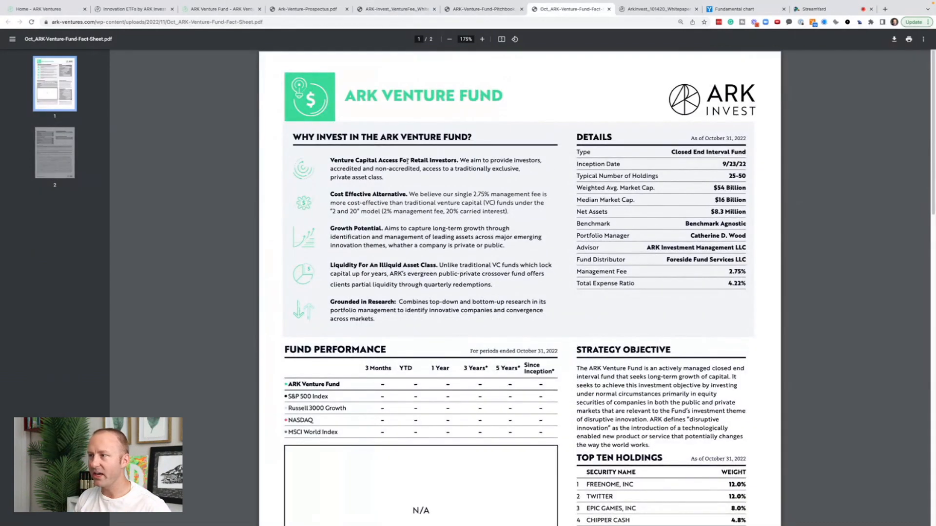
pyautogui.scroll(-3)
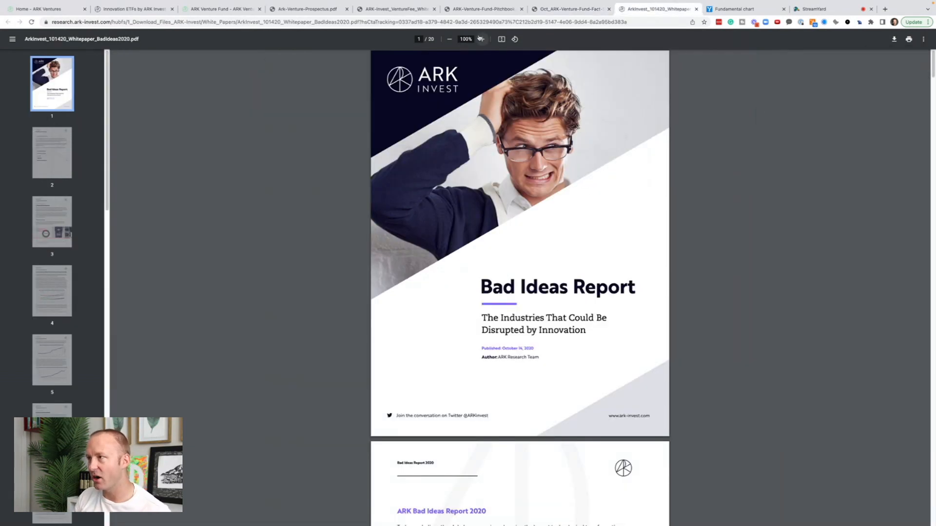
# Step: Zoom the Bad Ideas Report to 125%, read page 2's list, then view YCharts ARKK comparison
pyautogui.click(481, 39)
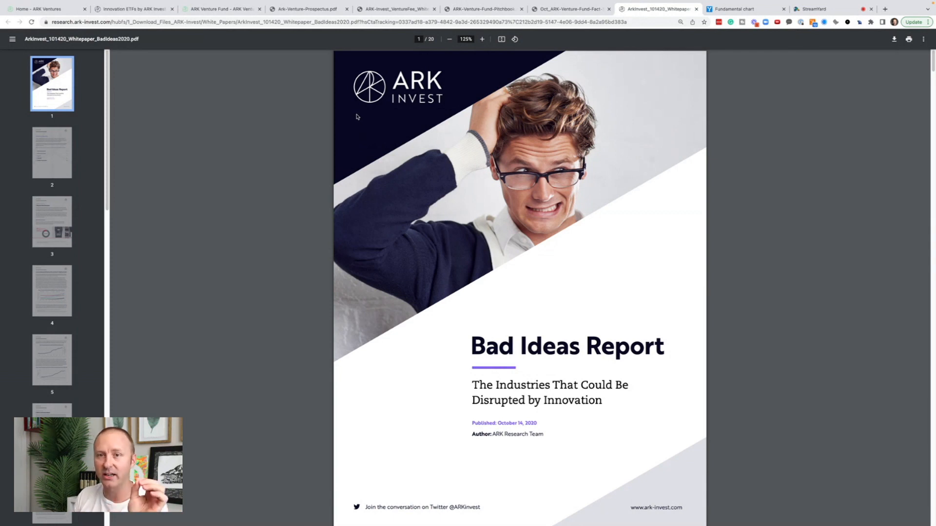
pyautogui.scroll(-3)
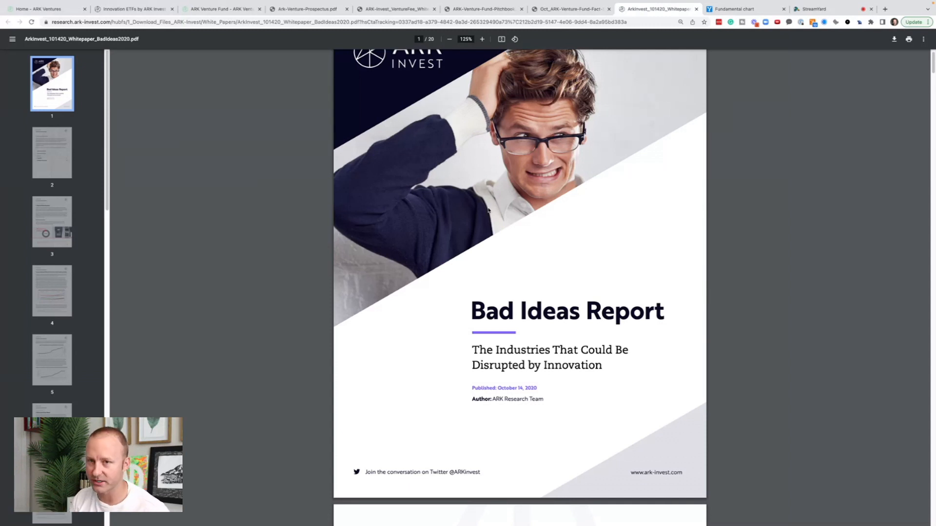
pyautogui.moveTo(560, 278)
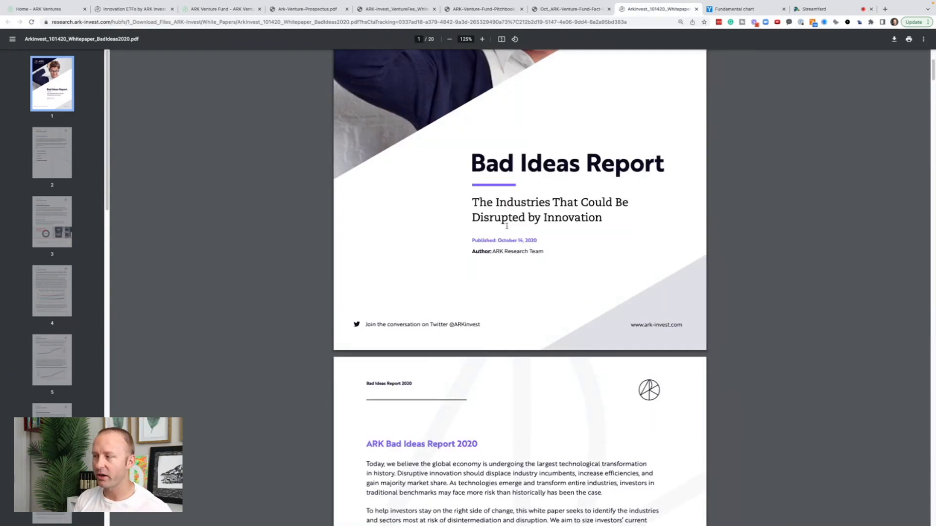
pyautogui.scroll(-3)
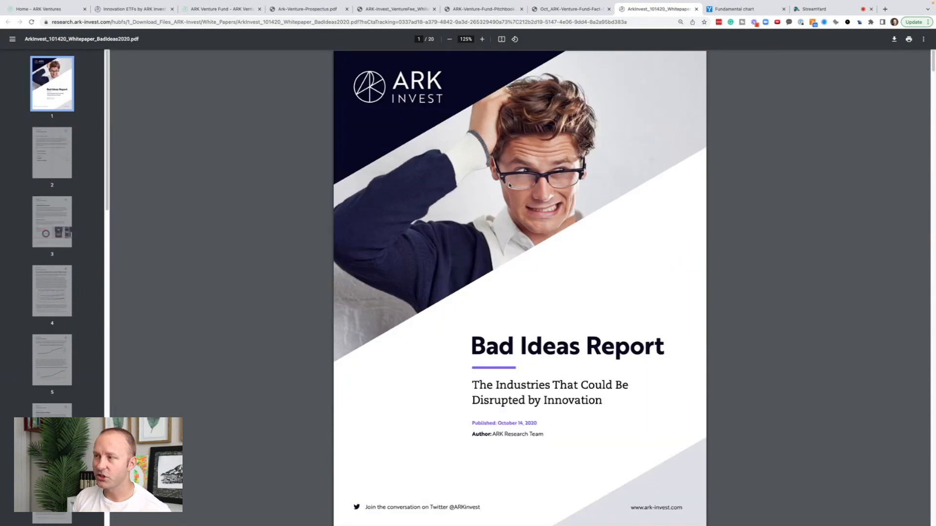
pyautogui.moveTo(456, 192)
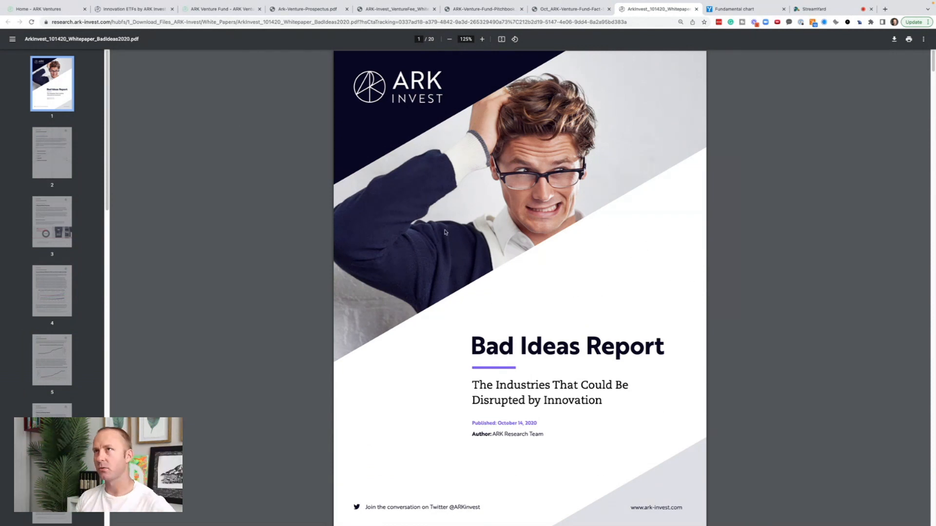
pyautogui.moveTo(424, 240)
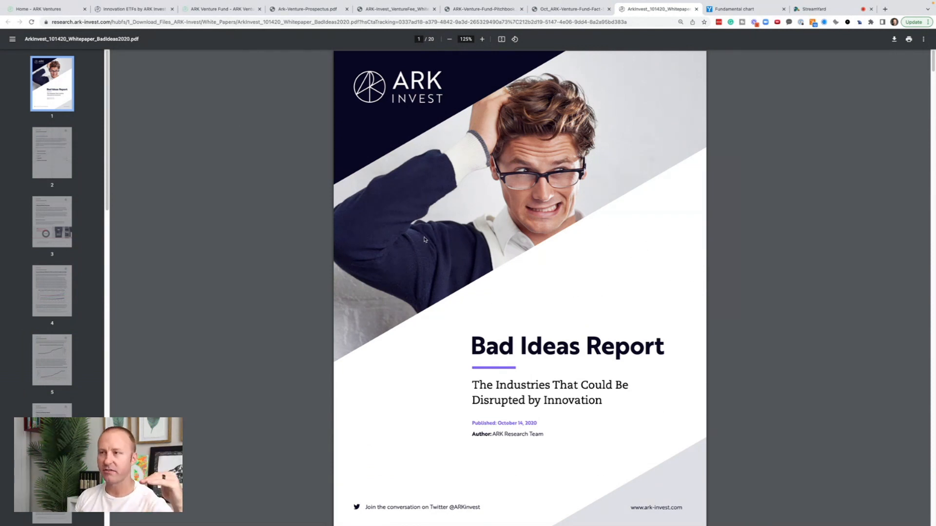
pyautogui.moveTo(398, 257)
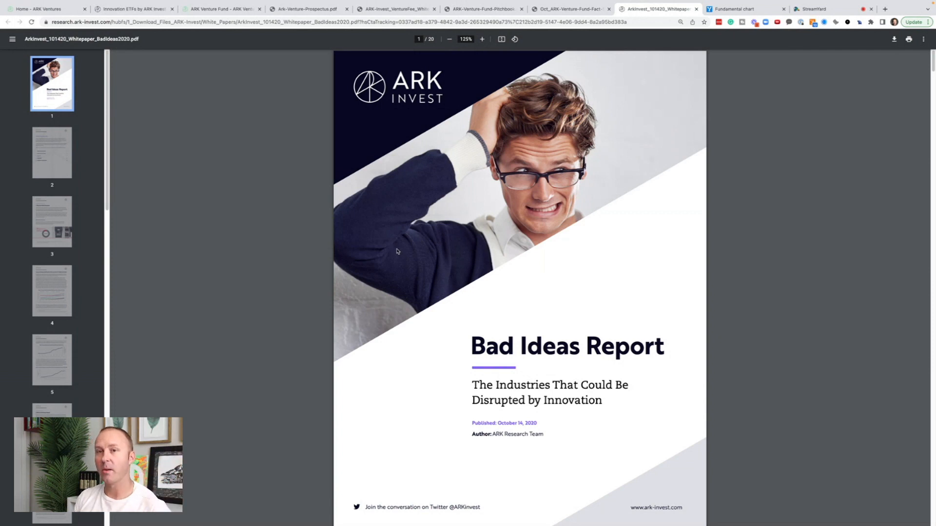
pyautogui.scroll(-3)
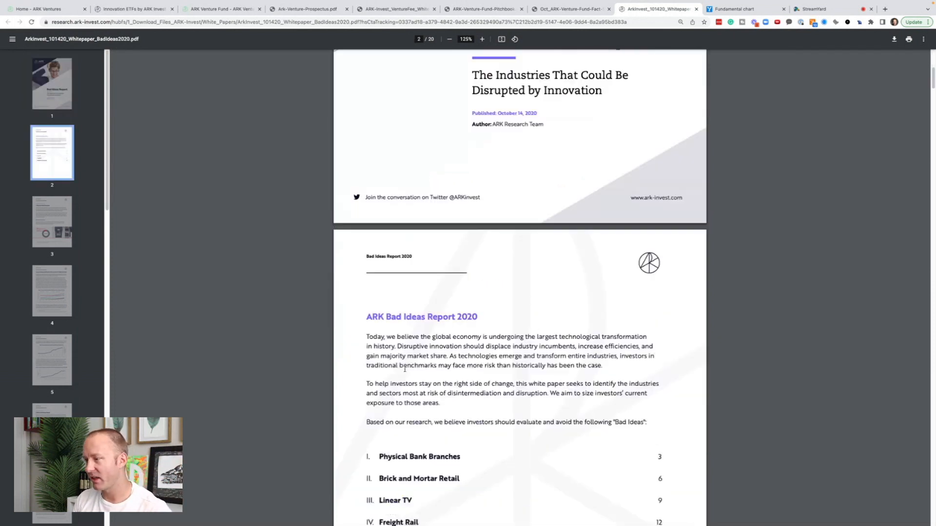
pyautogui.scroll(-3)
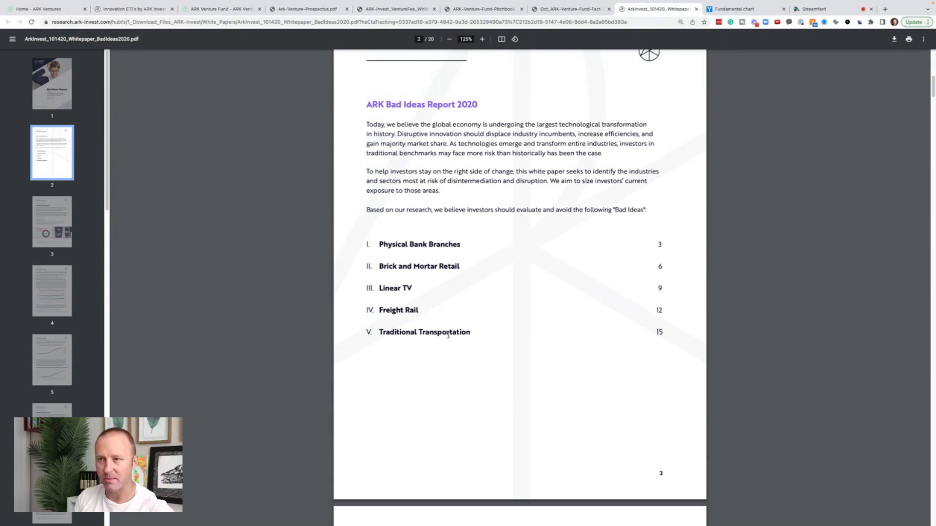
pyautogui.click(742, 9)
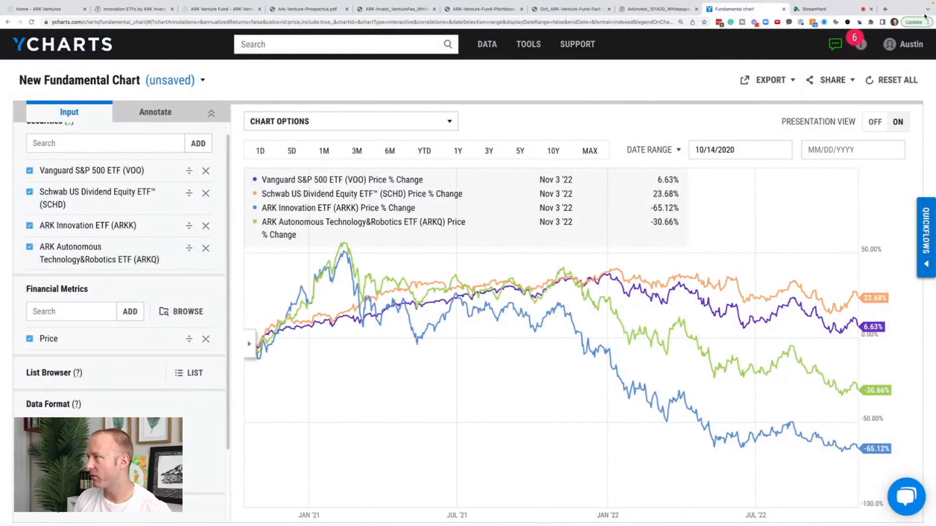
pyautogui.click(919, 22)
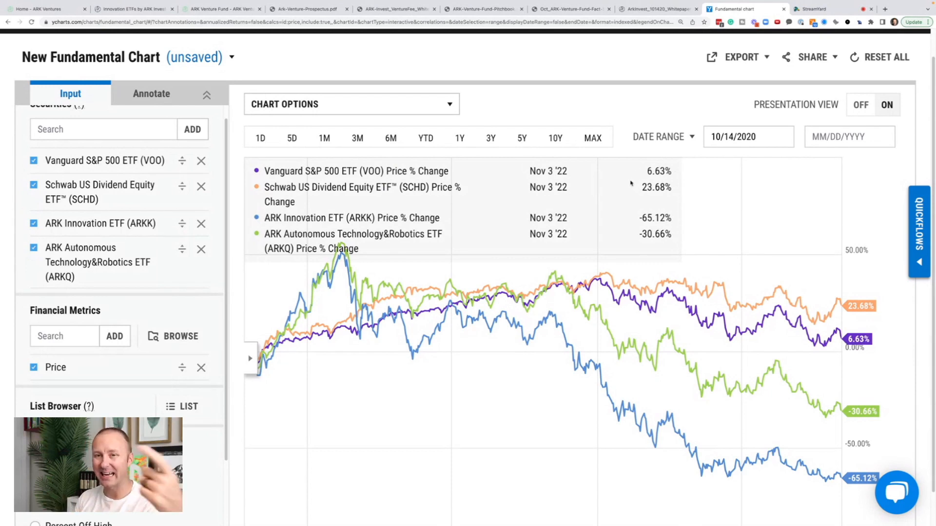
pyautogui.moveTo(633, 200)
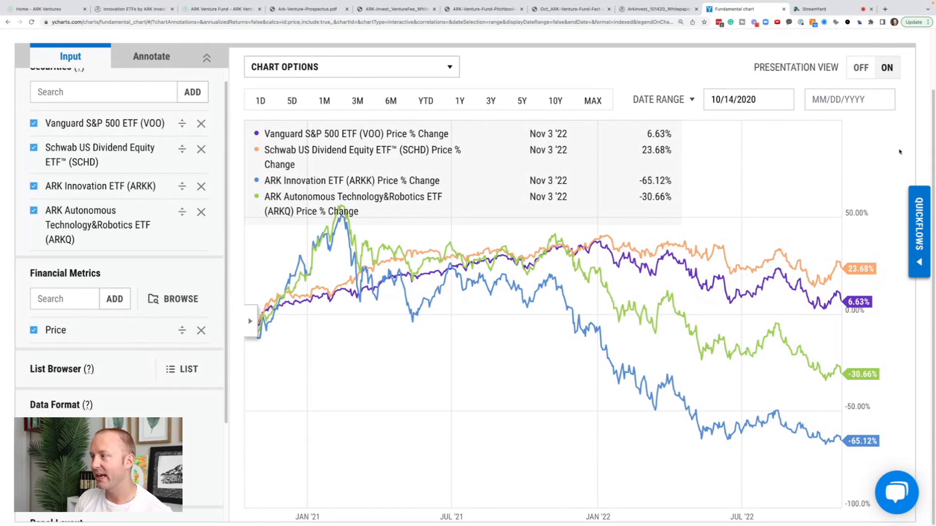
pyautogui.moveTo(869, 159)
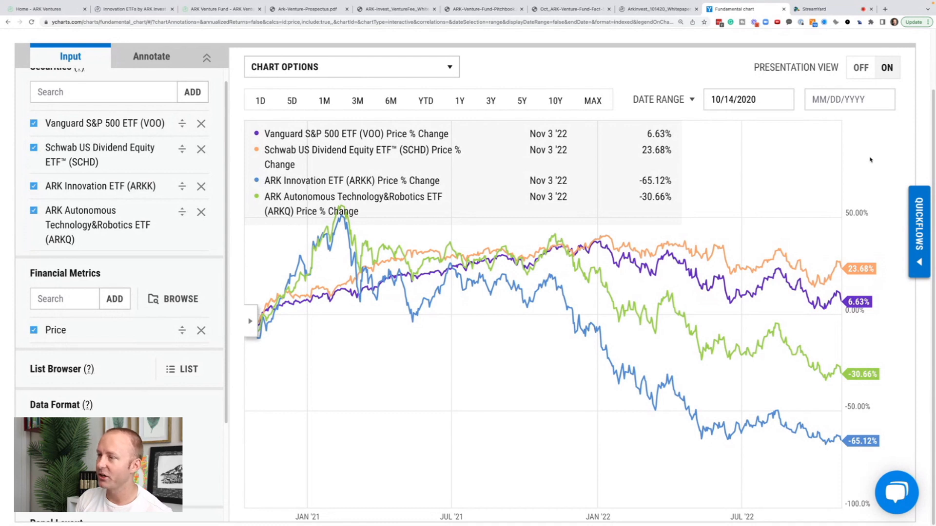
pyautogui.moveTo(864, 164)
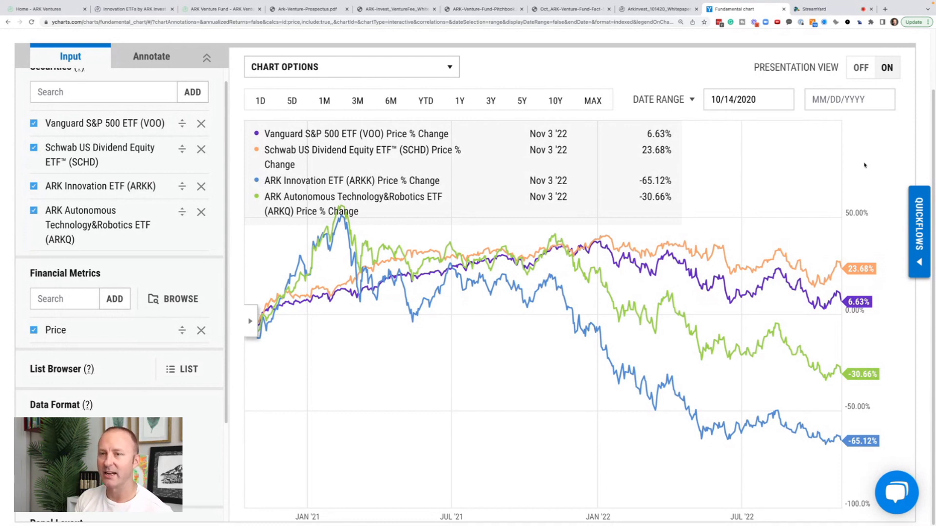